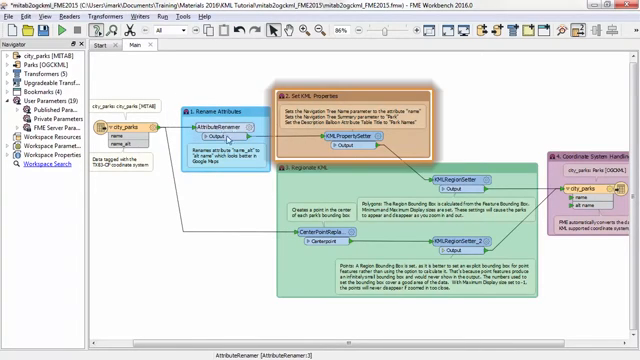
# Review the KMLRegionSetter's region and display size parameters and accept them.
pyautogui.click(348, 140)
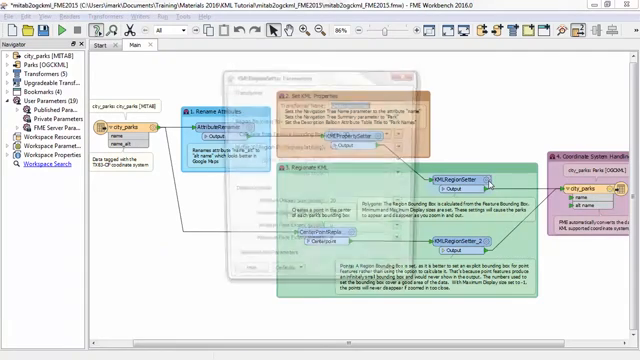
pyautogui.doubleClick(456, 180)
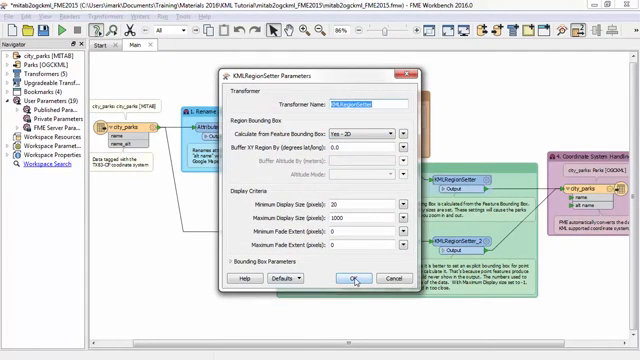
pyautogui.click(352, 278)
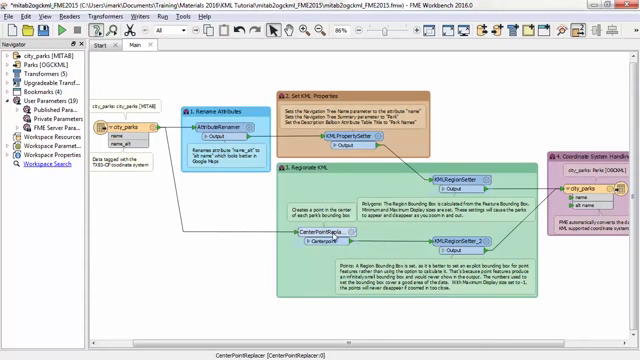
# Start the workspace translation that writes the regionated KML park output.
pyautogui.click(460, 242)
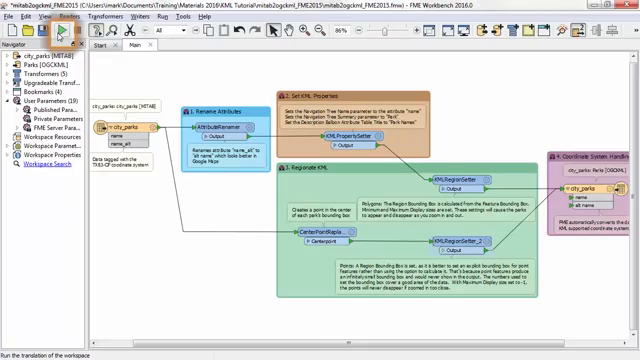
pyautogui.click(58, 32)
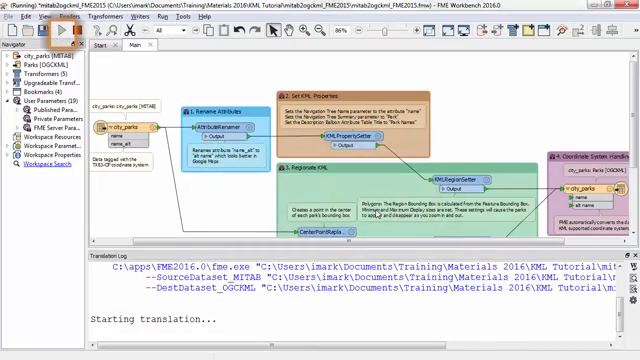